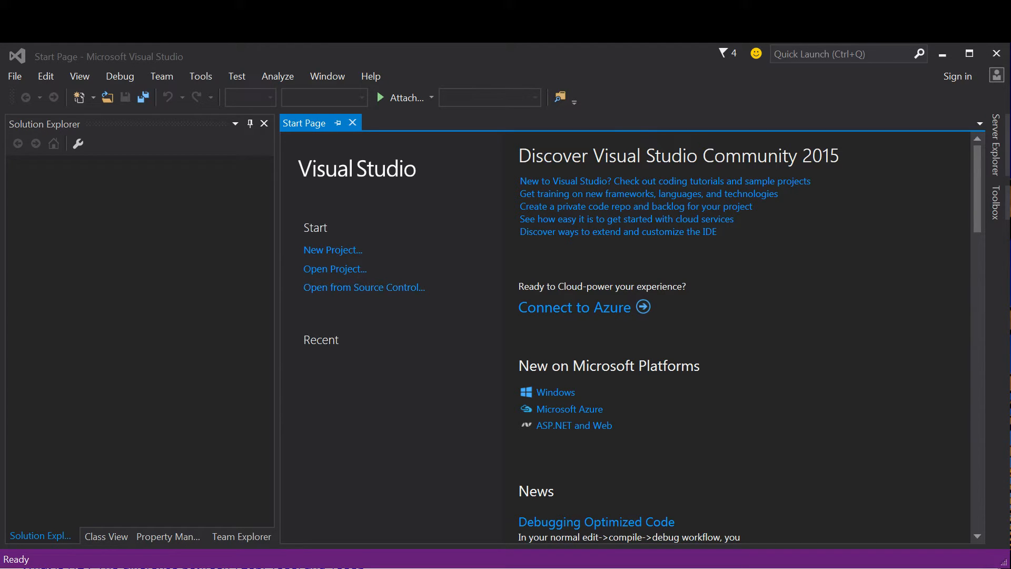
pyautogui.moveTo(332, 250)
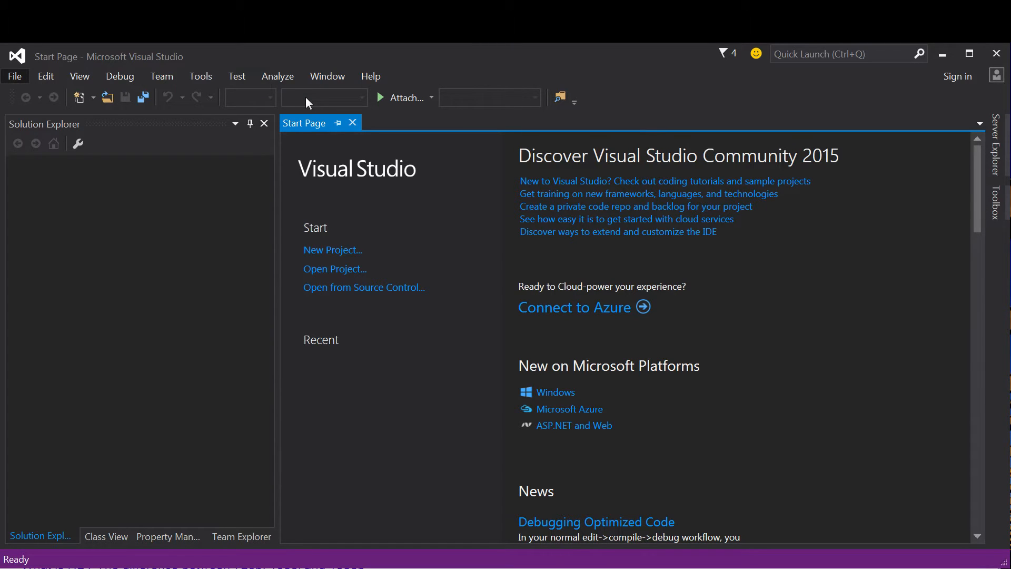
pyautogui.moveTo(254, 236)
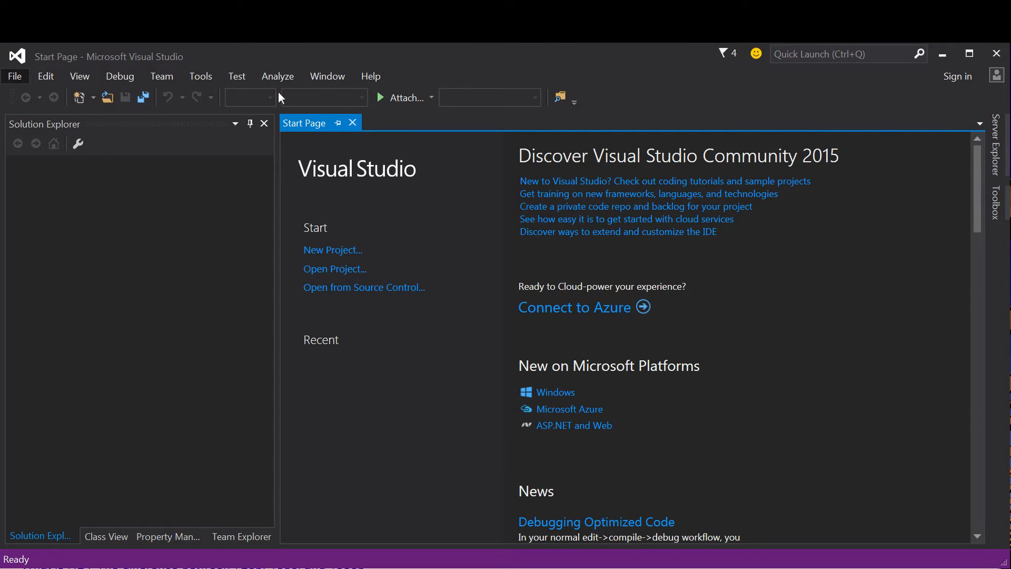
# Step: Choose the Visual C++ Win32 Console Application template for a new project
pyautogui.click(333, 250)
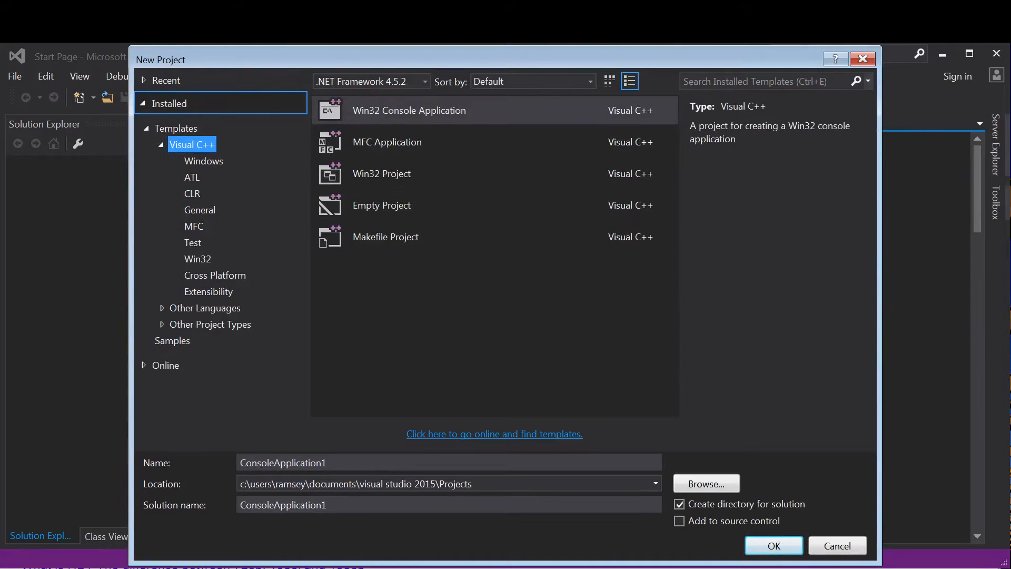
pyautogui.click(381, 205)
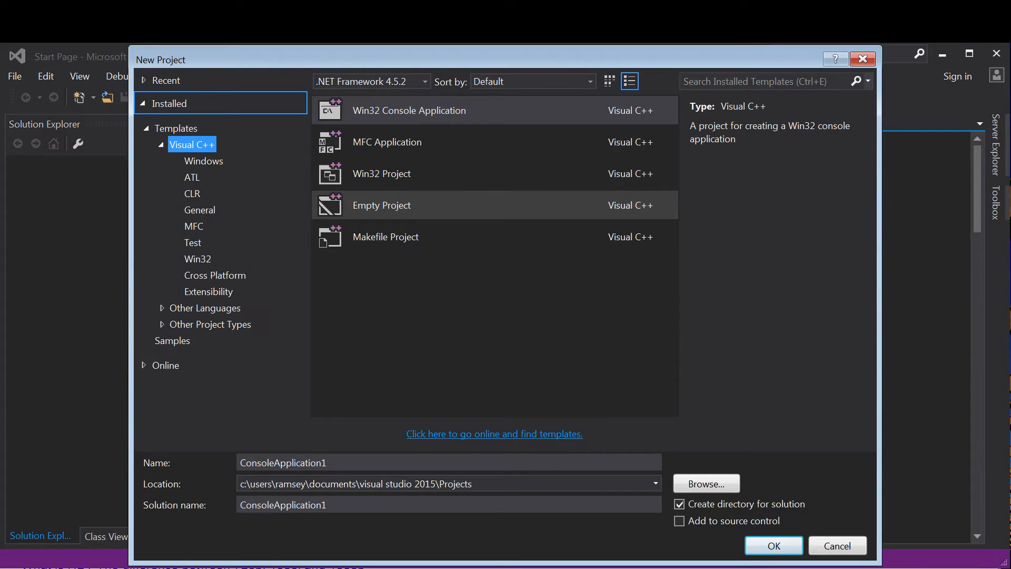
pyautogui.click(408, 110)
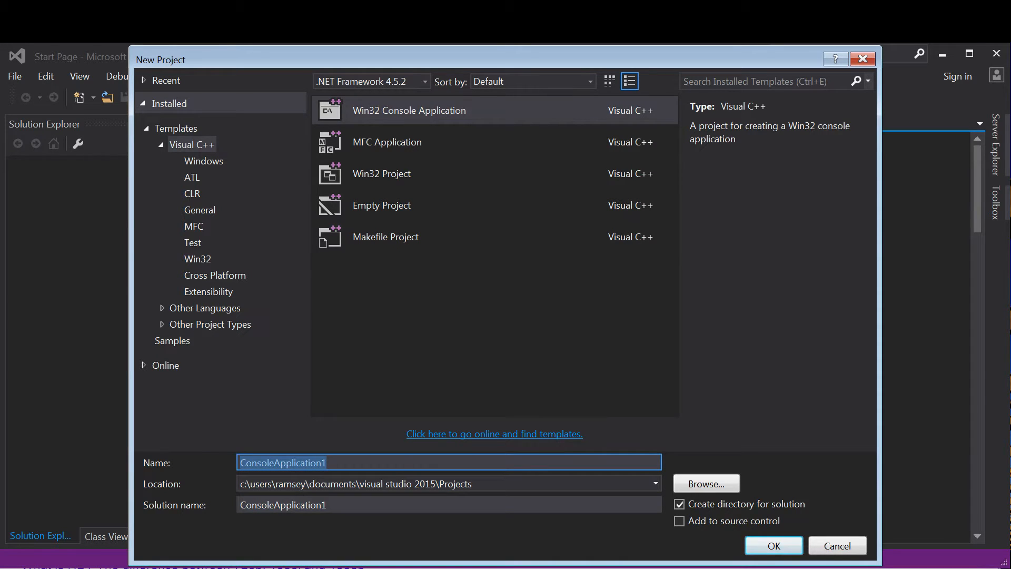
# Step: Name the project LearningToOutput, review its save location, and create it
pyautogui.write('LearningToO')
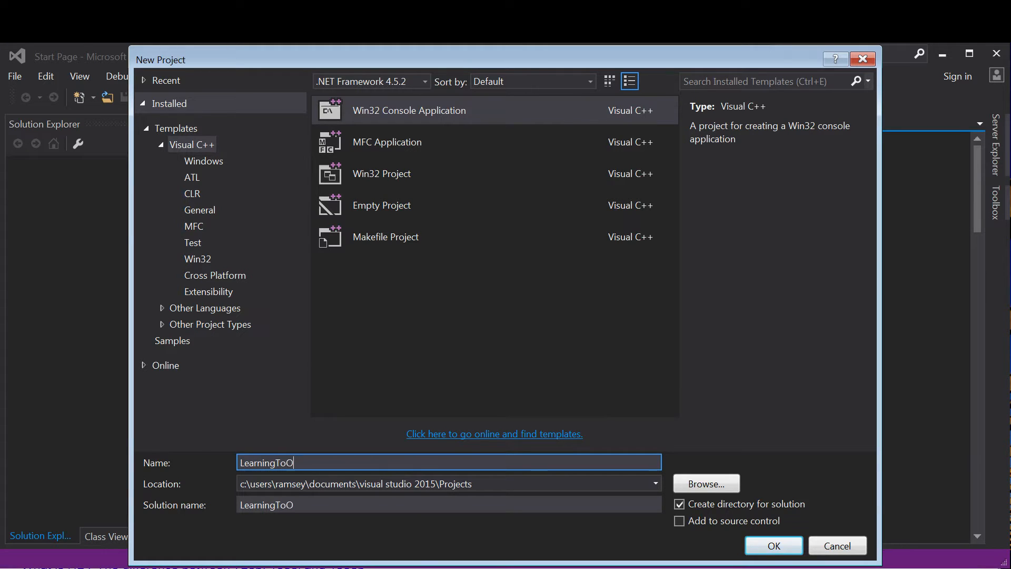
pyautogui.write('utput')
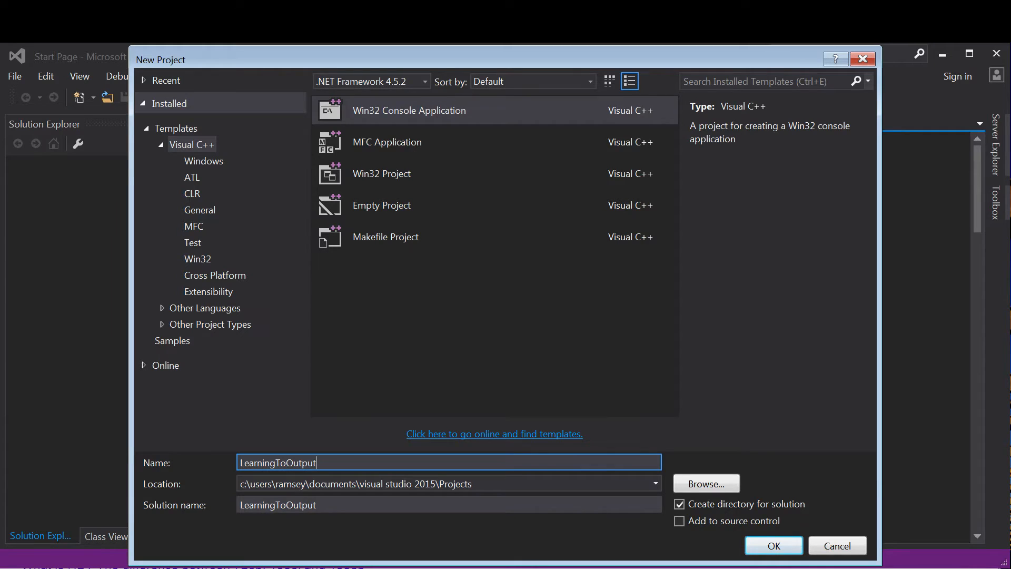
pyautogui.click(445, 484)
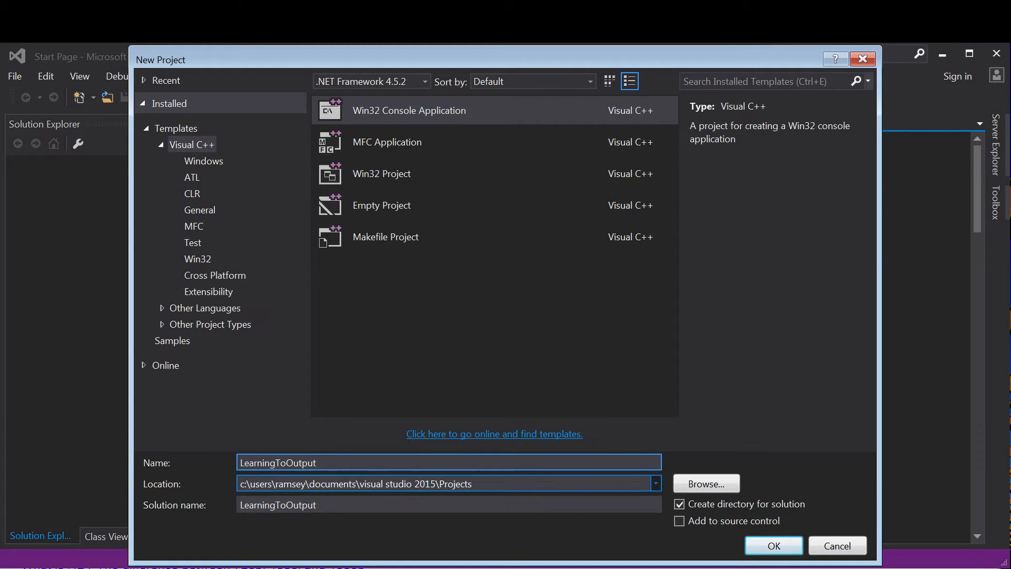
pyautogui.click(445, 484)
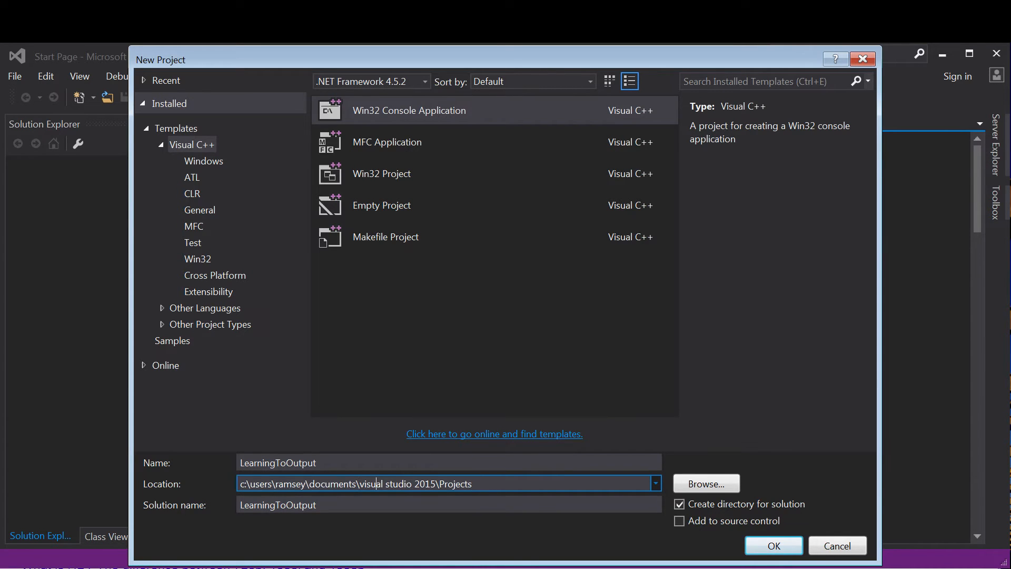
pyautogui.doubleClick(369, 483)
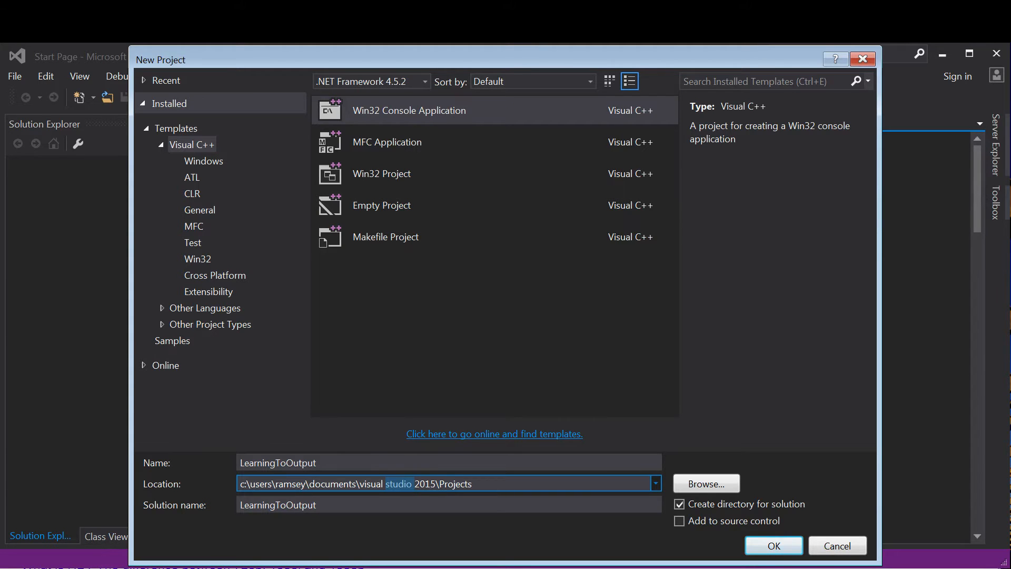
pyautogui.click(772, 546)
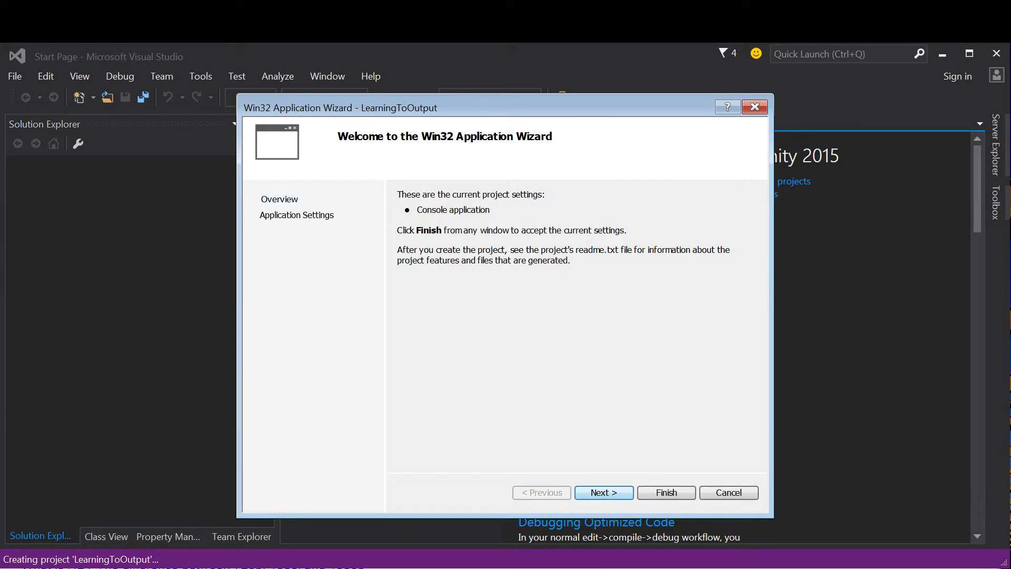
# Step: Make LearningToOutput an empty project in the Win32 Application Wizard and finish
pyautogui.click(602, 492)
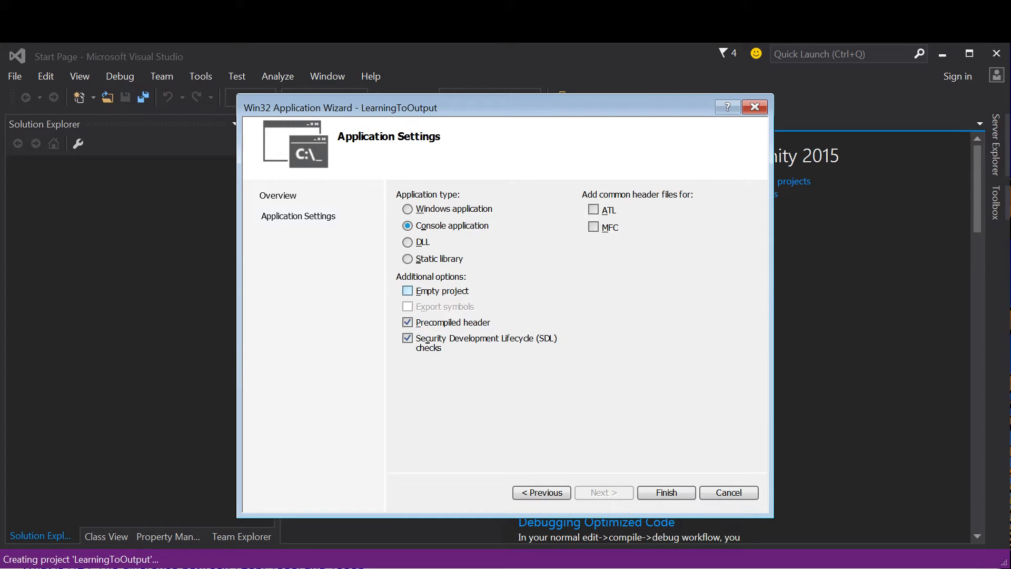
pyautogui.click(407, 291)
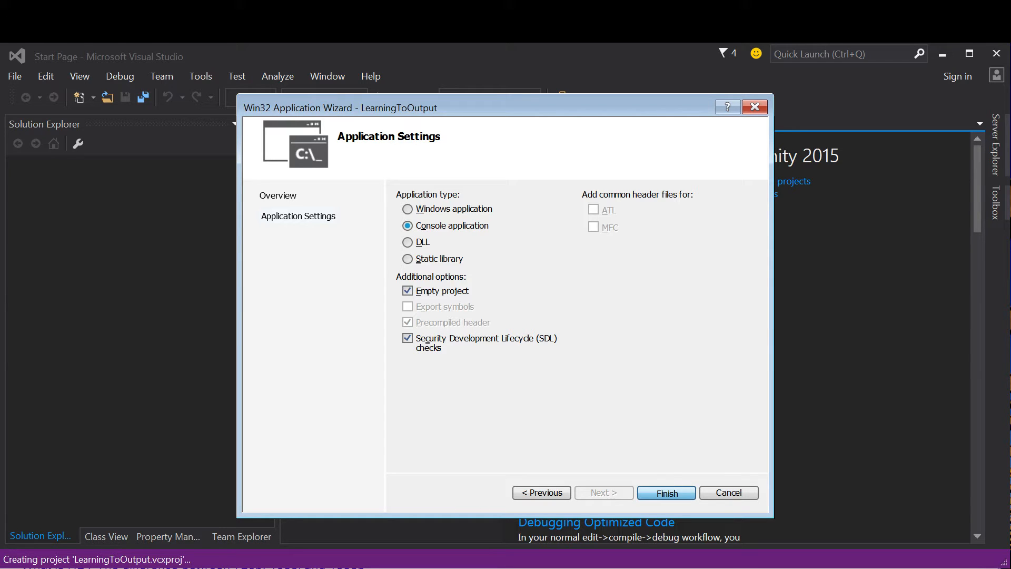
pyautogui.click(666, 492)
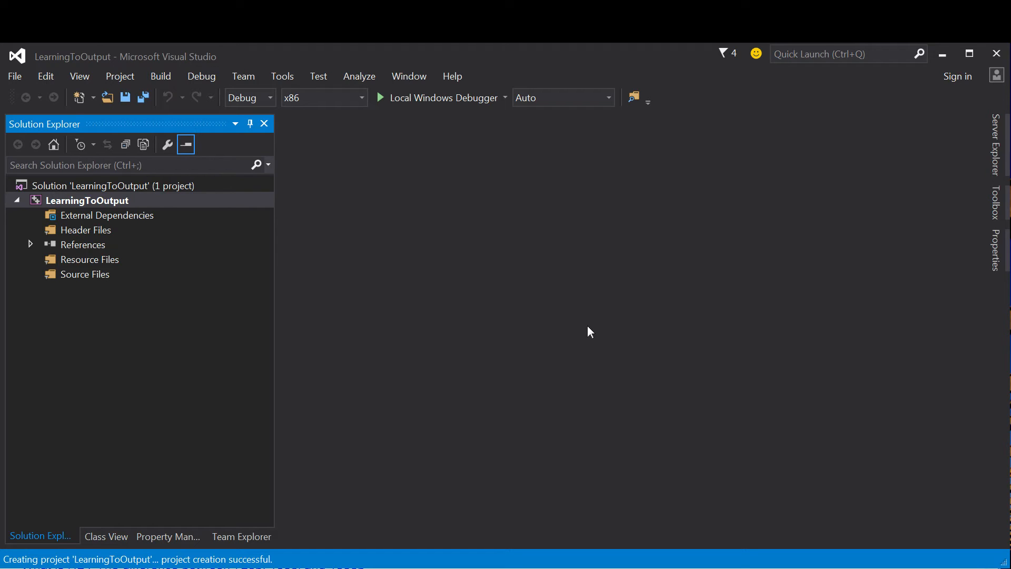
pyautogui.moveTo(143, 296)
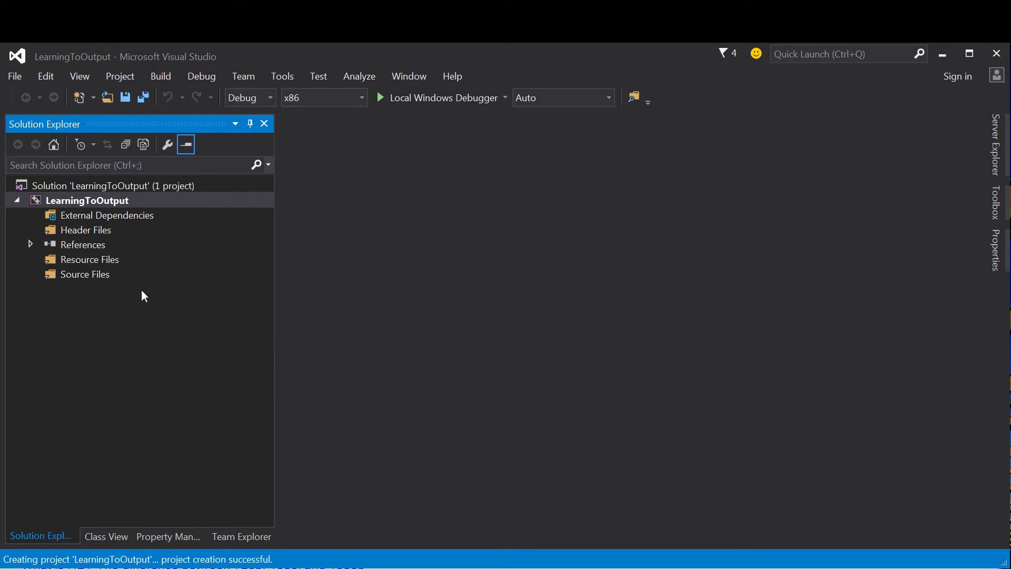
# Step: Select the Source Files folder in Solution Explorer
pyautogui.click(84, 273)
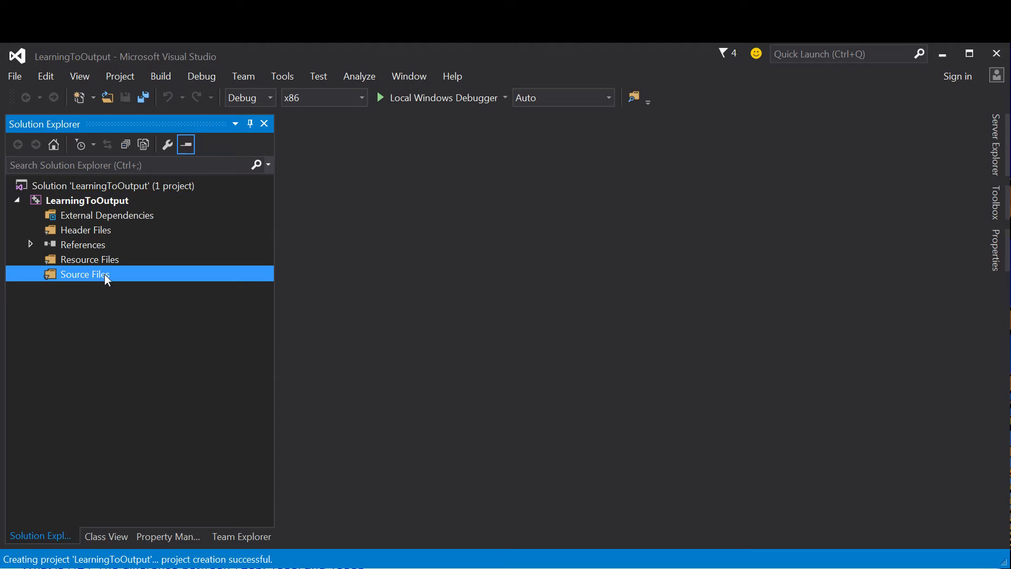
pyautogui.moveTo(97, 277)
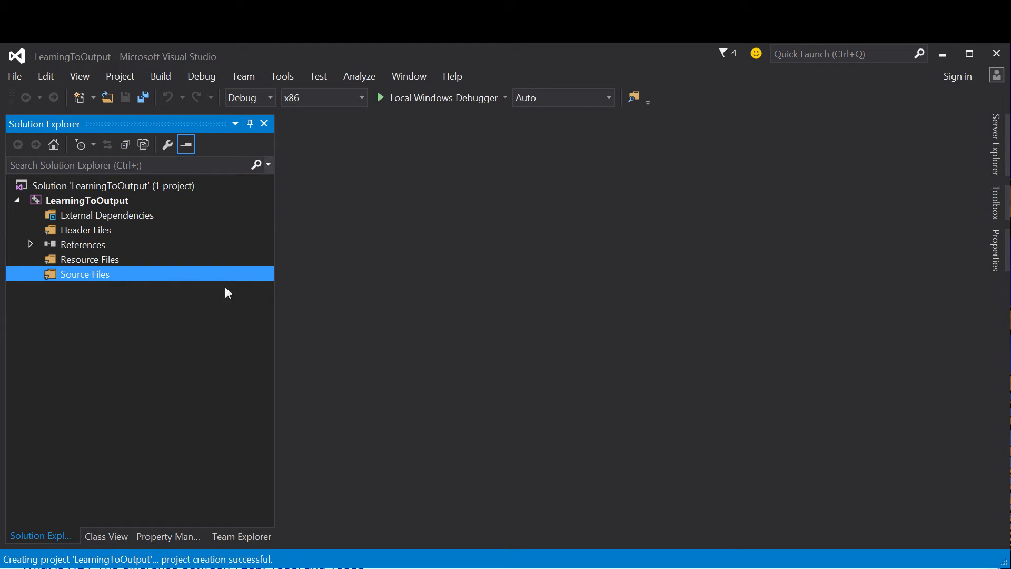
pyautogui.moveTo(172, 286)
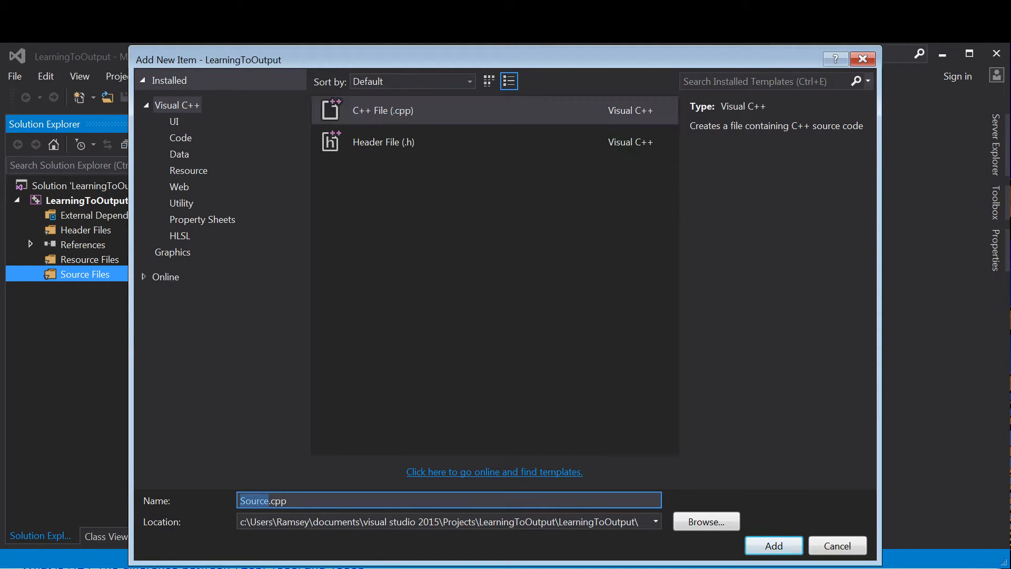
# Step: Add a C++ file named Hero.cpp to Source Files and start editing it
pyautogui.press('Delete')
pyautogui.write('Her')
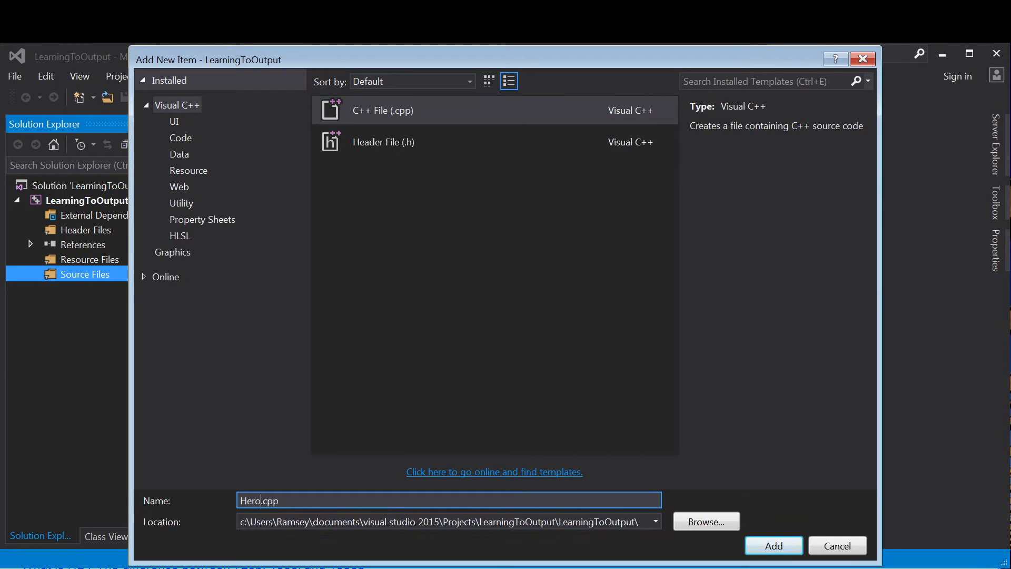
pyautogui.click(773, 546)
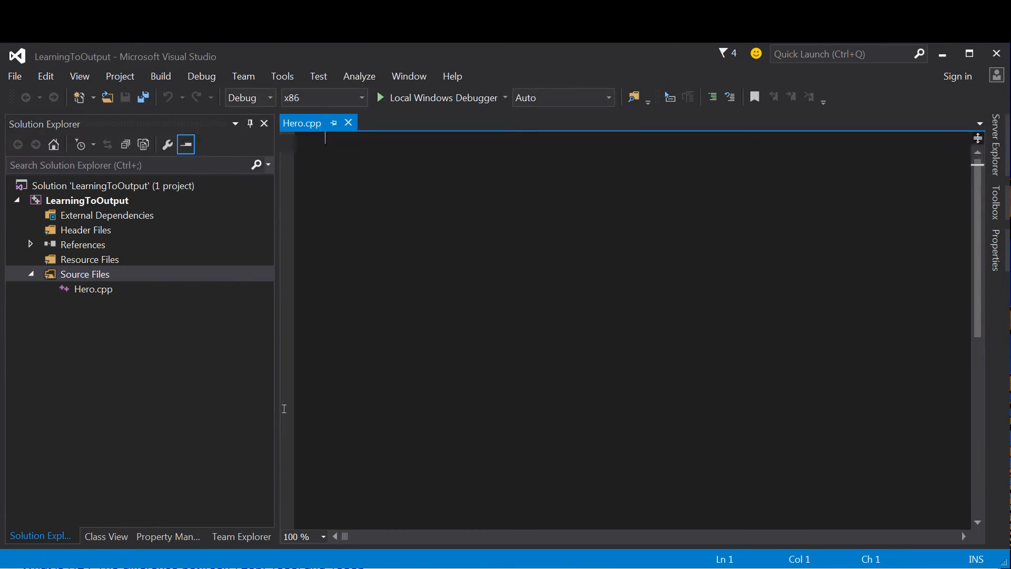
pyautogui.click(84, 274)
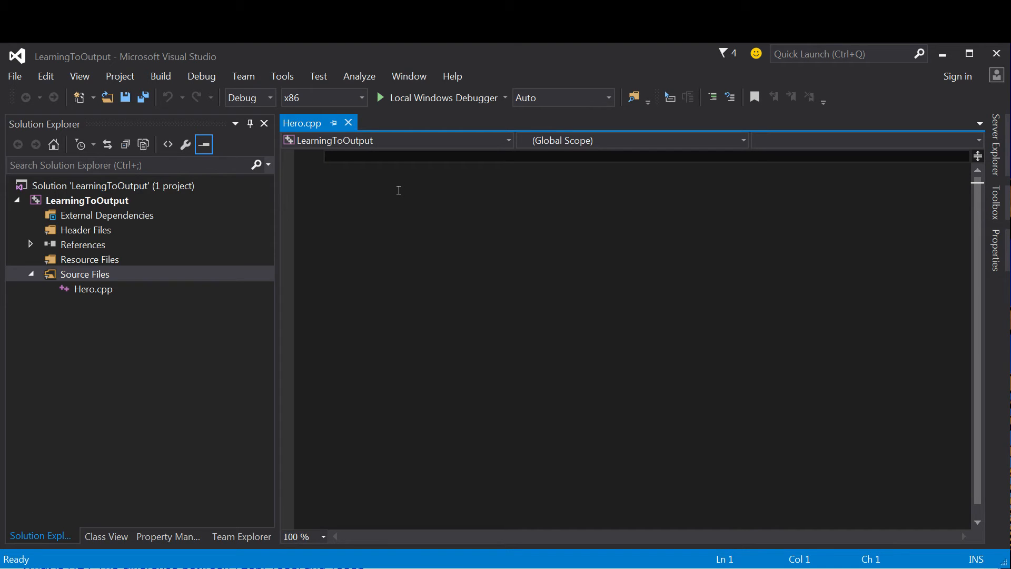
# Step: Type #include <iostream>, using namespace std;, and int main() { in Hero.cpp
pyautogui.write('#include <io>')
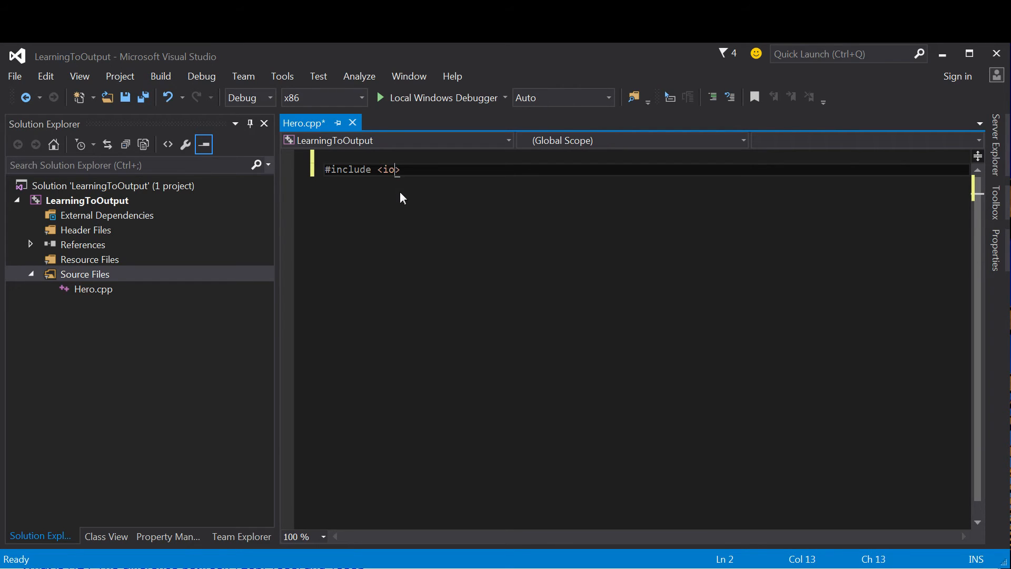
pyautogui.write('stream')
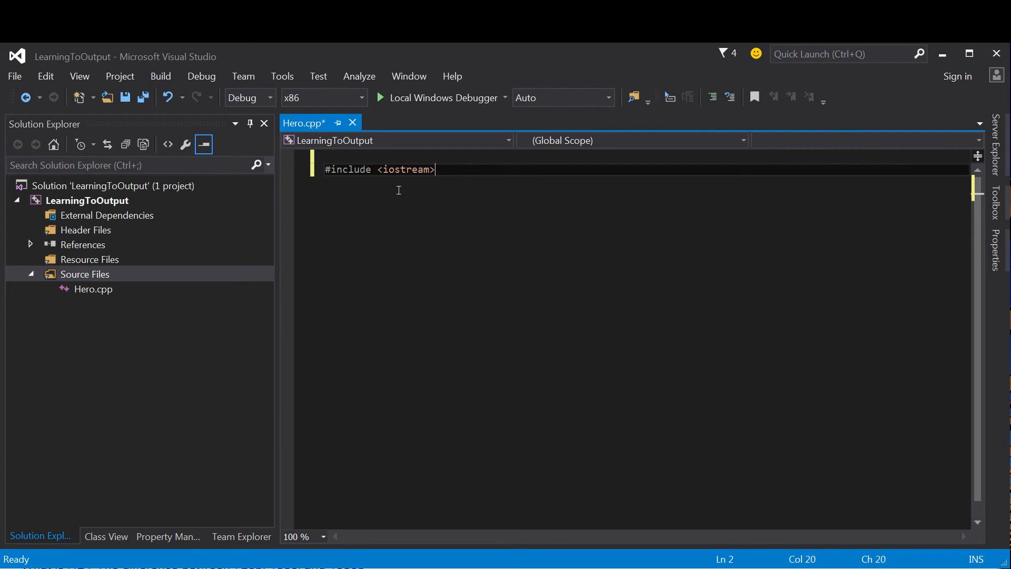
pyautogui.write('using name')
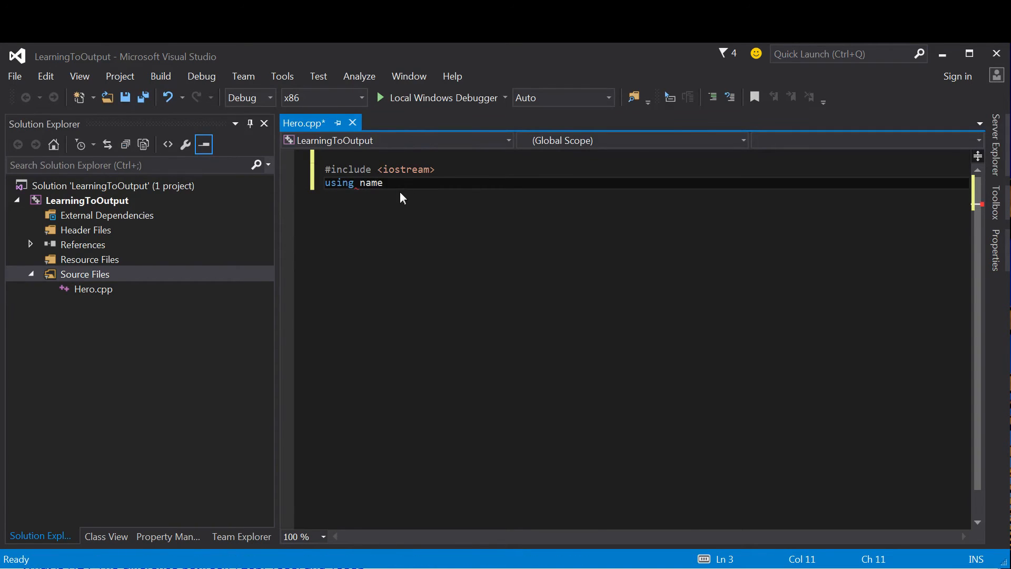
pyautogui.write('space std;')
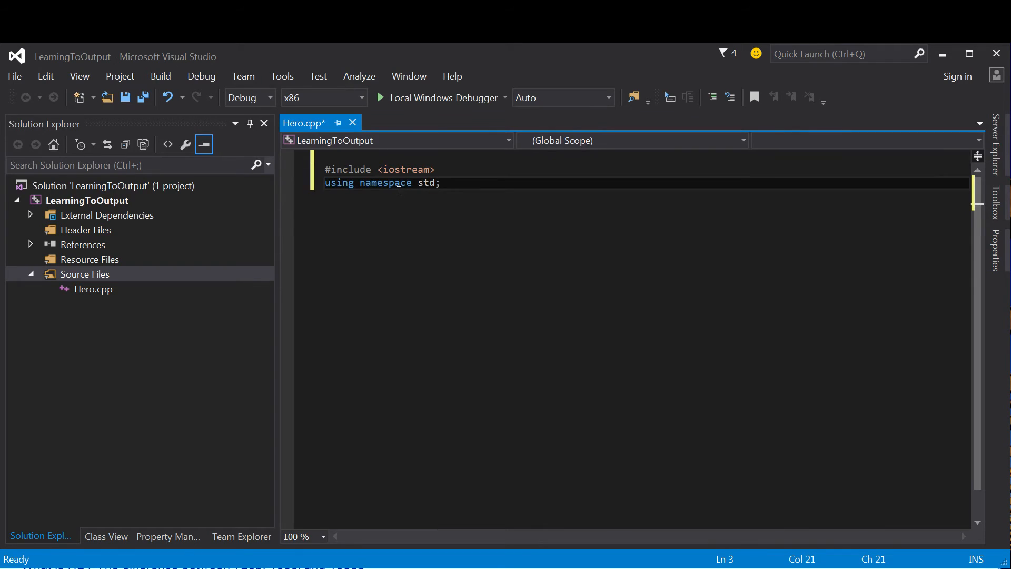
pyautogui.write('int main() {')
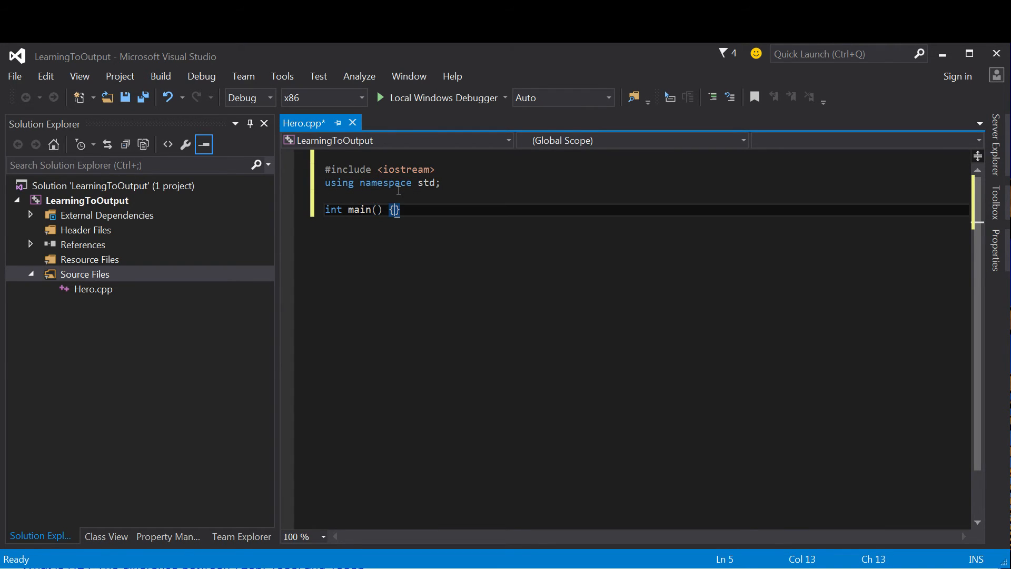
pyautogui.press('enter')
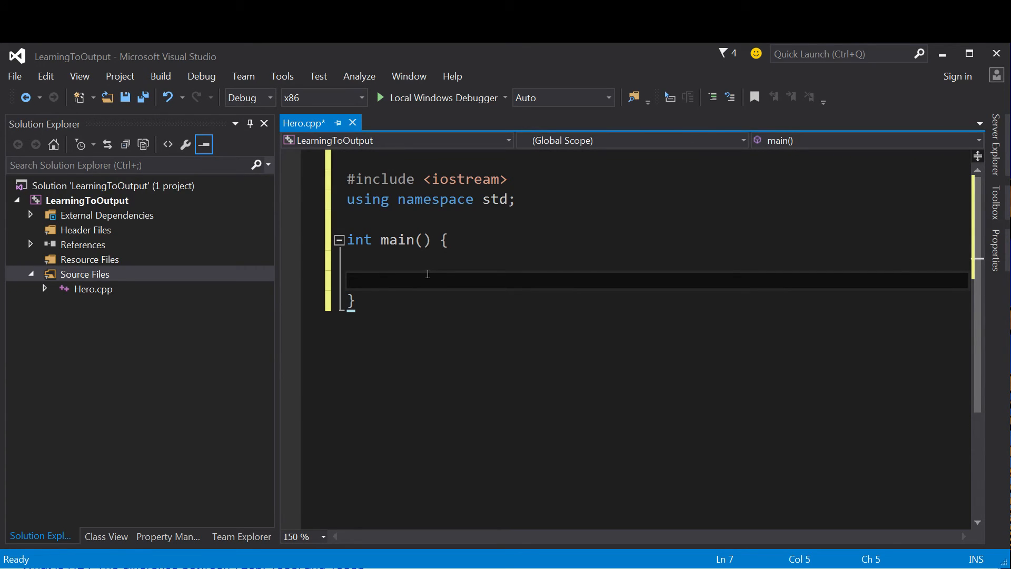
# Step: Write cout << "Hey, I'm in need of some heroes!" << endl; inside main
pyautogui.write('cout')
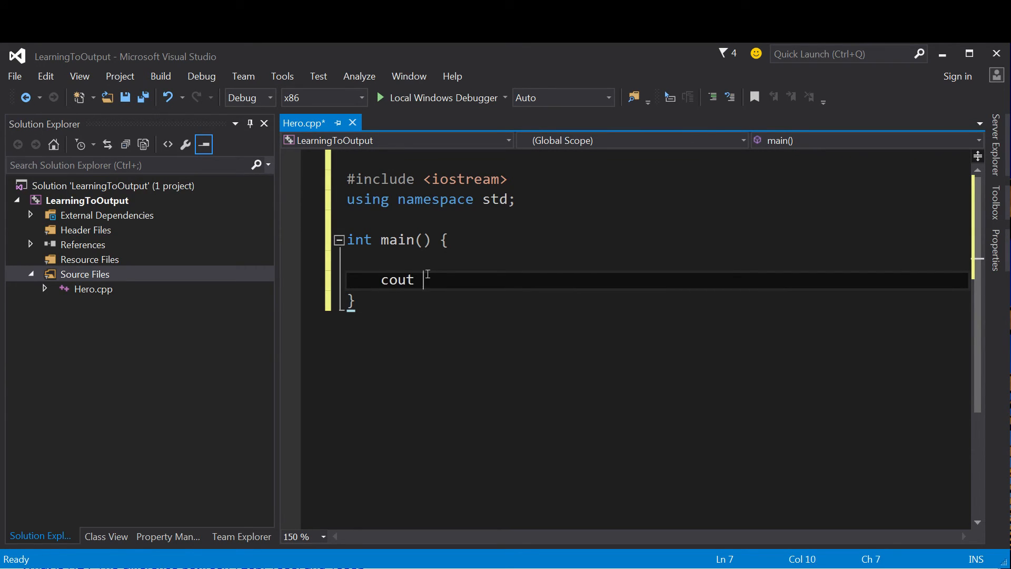
pyautogui.write('<< "')
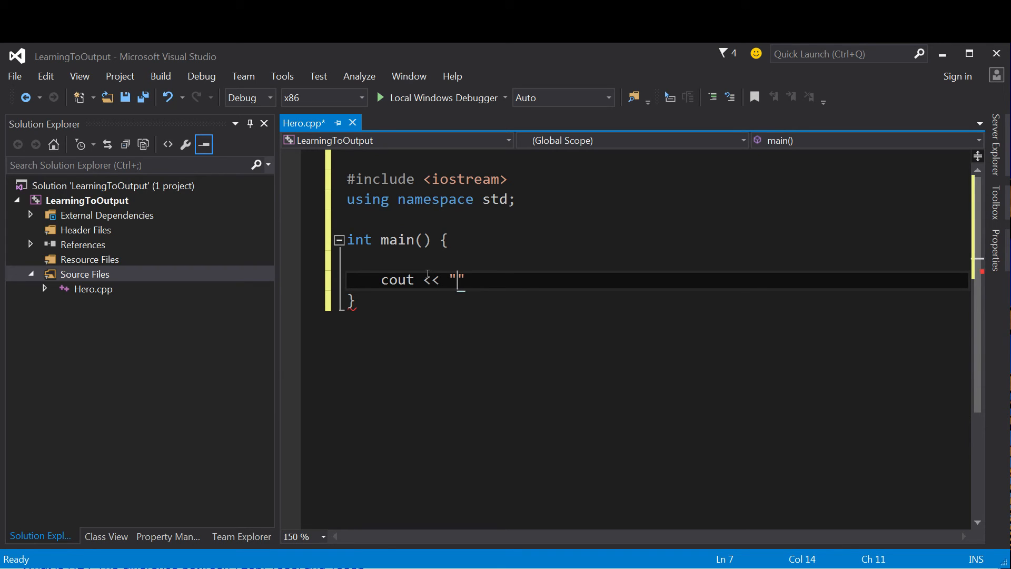
pyautogui.write("Hey, I'm in need o")
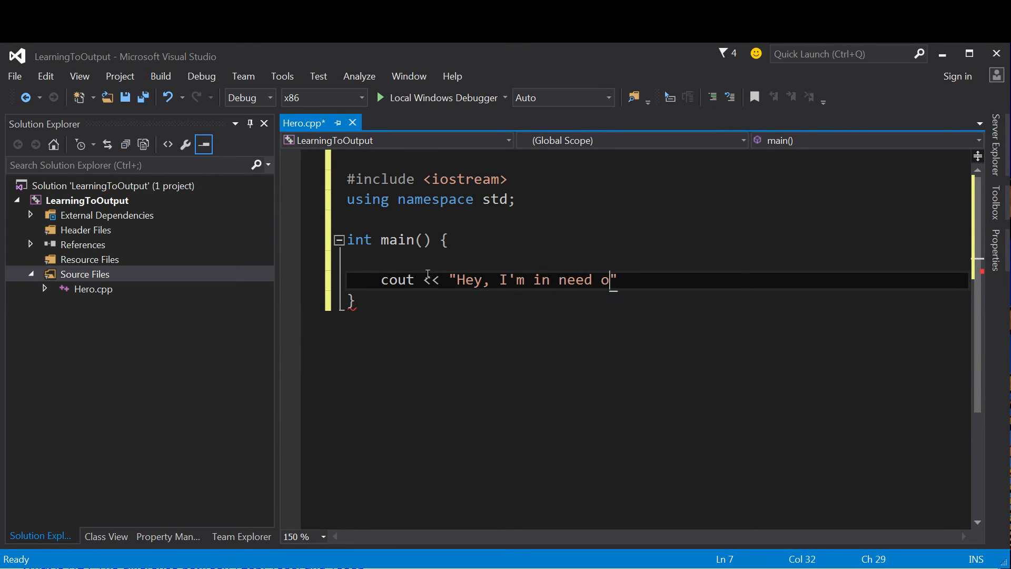
pyautogui.write('f some hero')
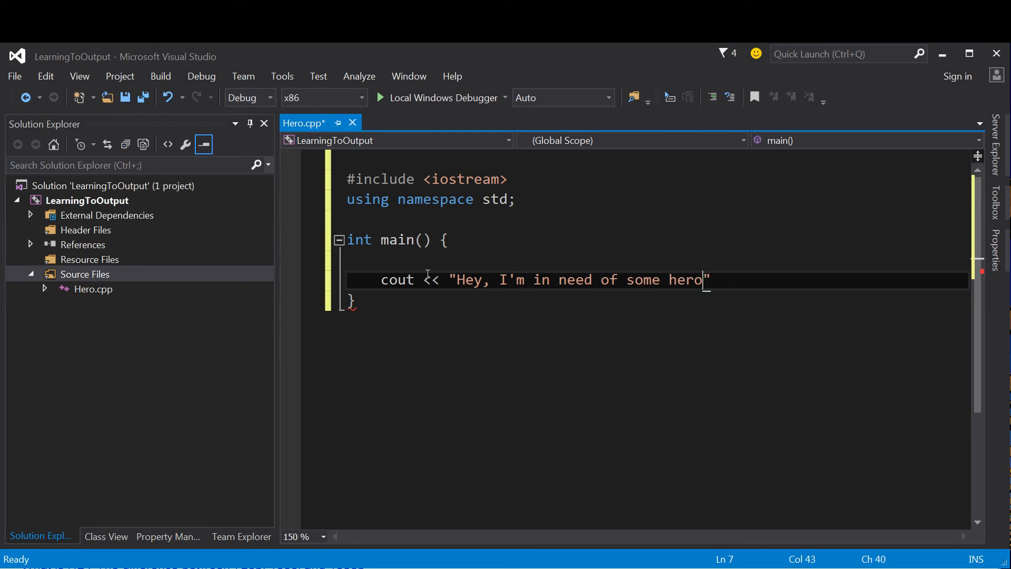
pyautogui.write('es!"')
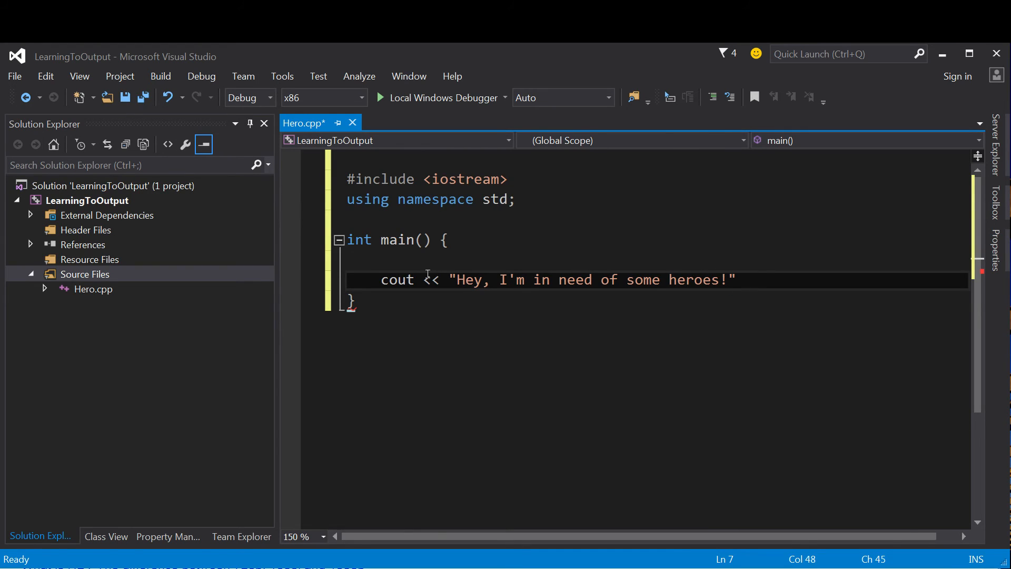
pyautogui.write('<< endl;')
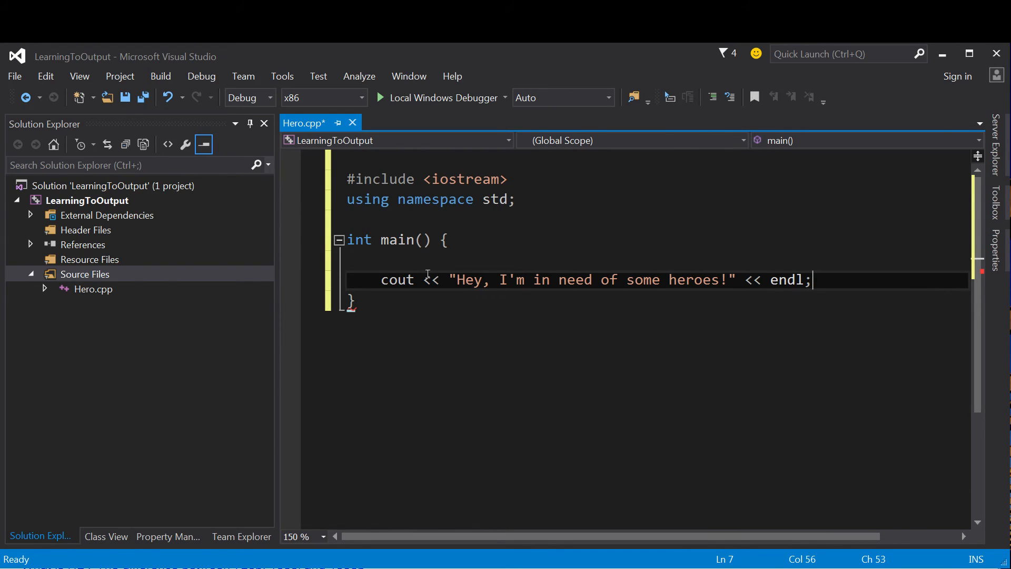
pyautogui.doubleClick(388, 279)
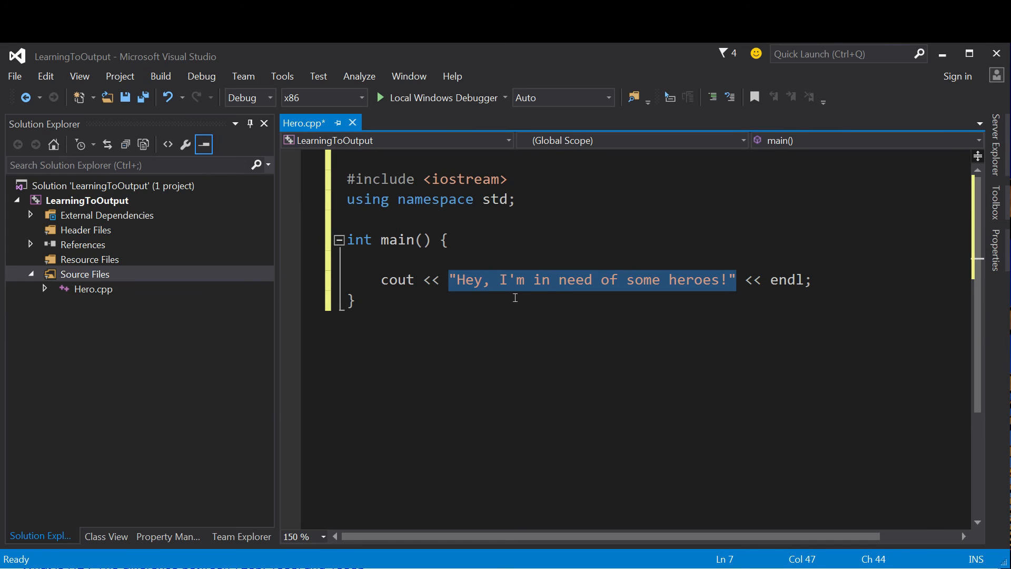
pyautogui.moveTo(709, 280)
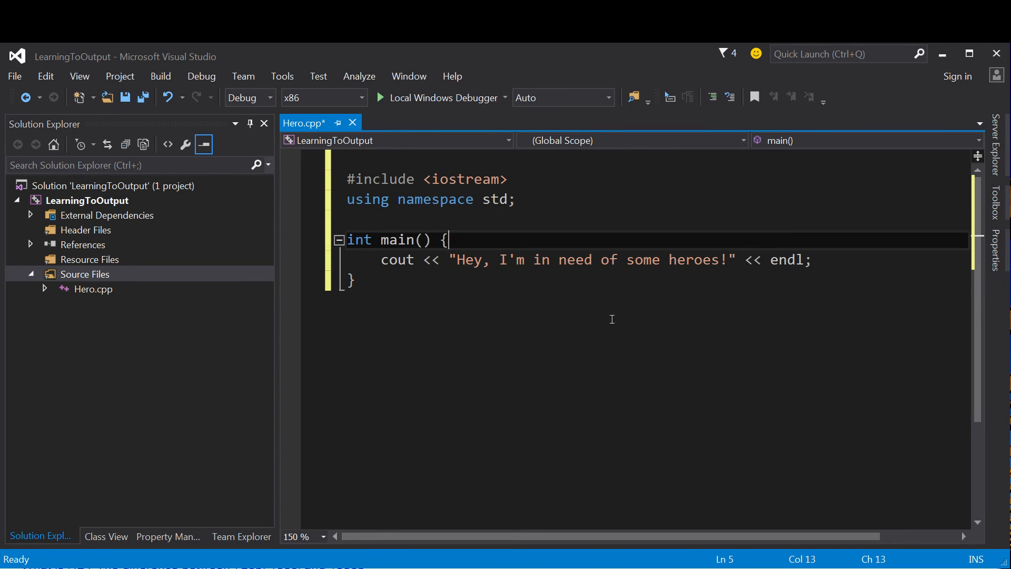
# Step: Save Hero.cpp and build the out-of-date project, suppressing future build prompts
pyautogui.press('ctrl+s')
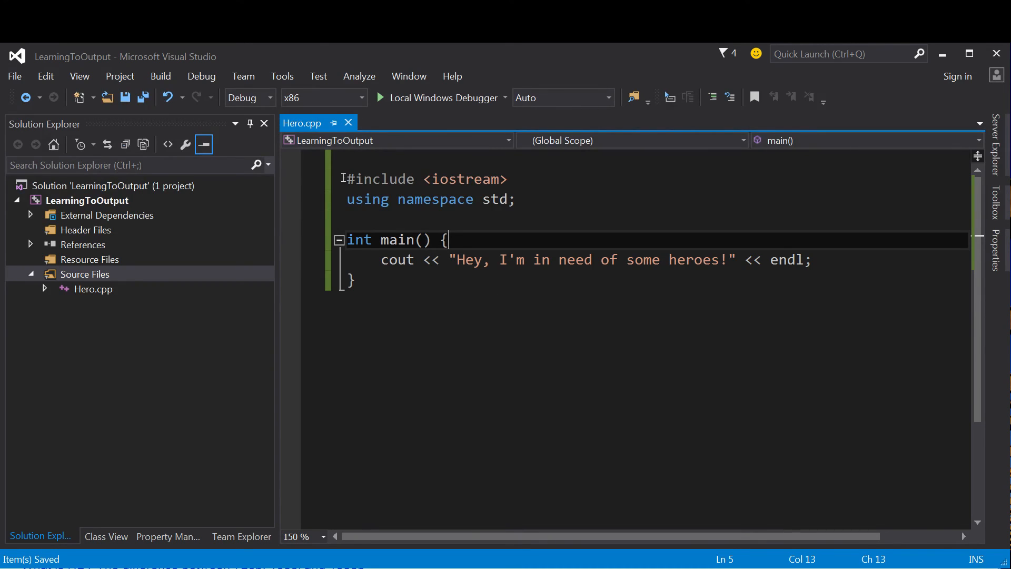
pyautogui.moveTo(201, 76)
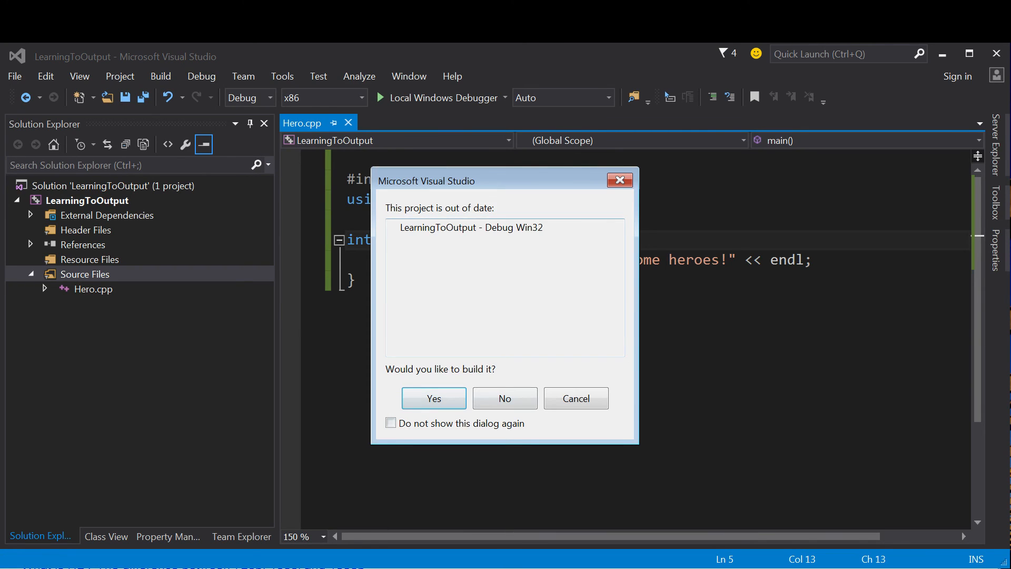
pyautogui.click(391, 423)
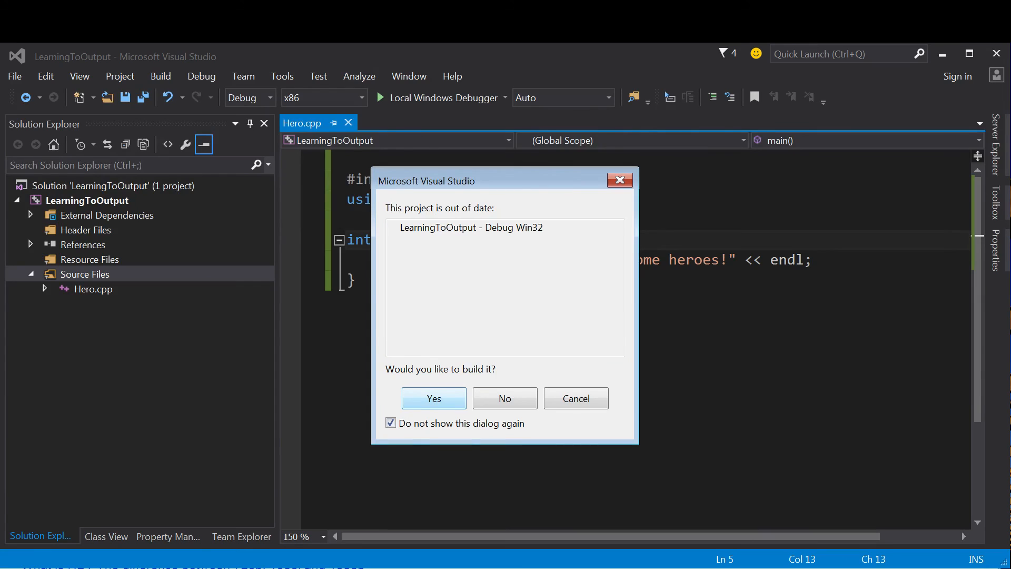
pyautogui.click(434, 398)
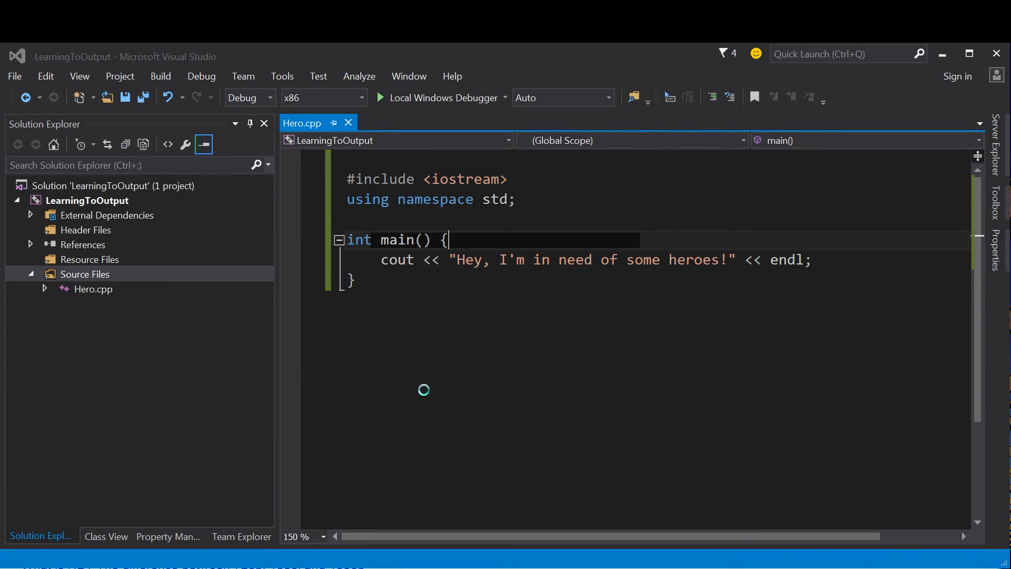
pyautogui.press('F5')
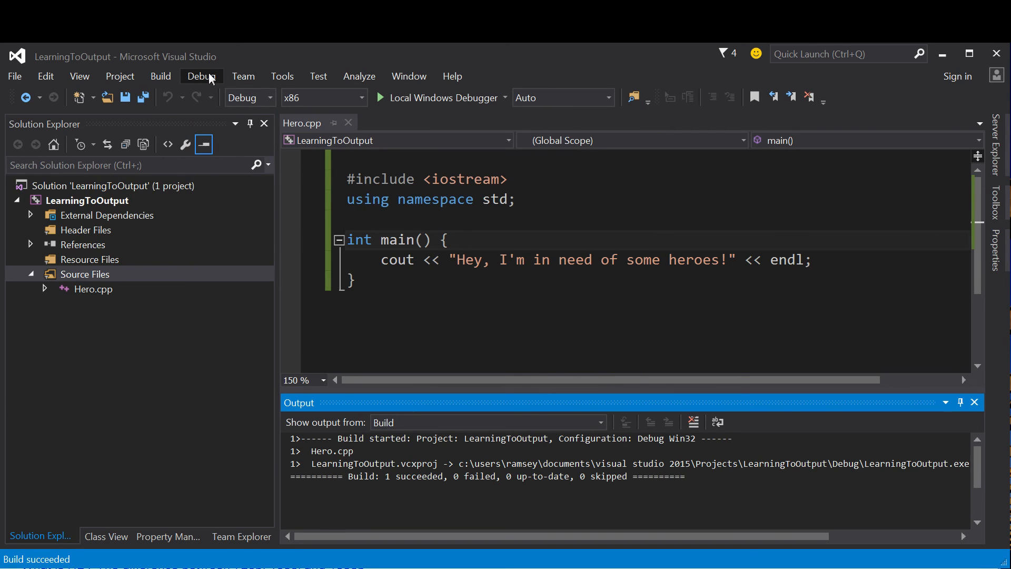
pyautogui.moveTo(298, 176)
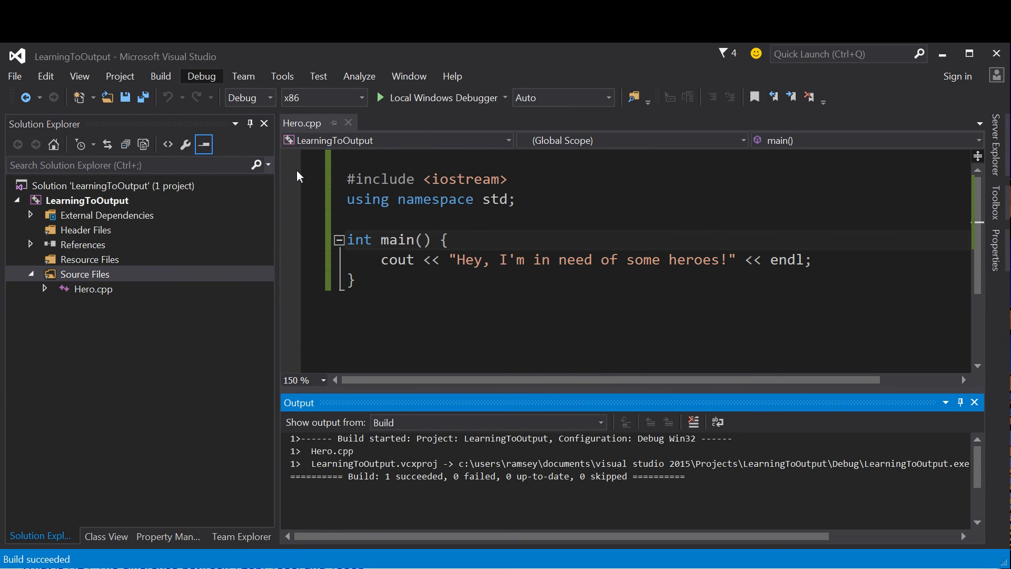